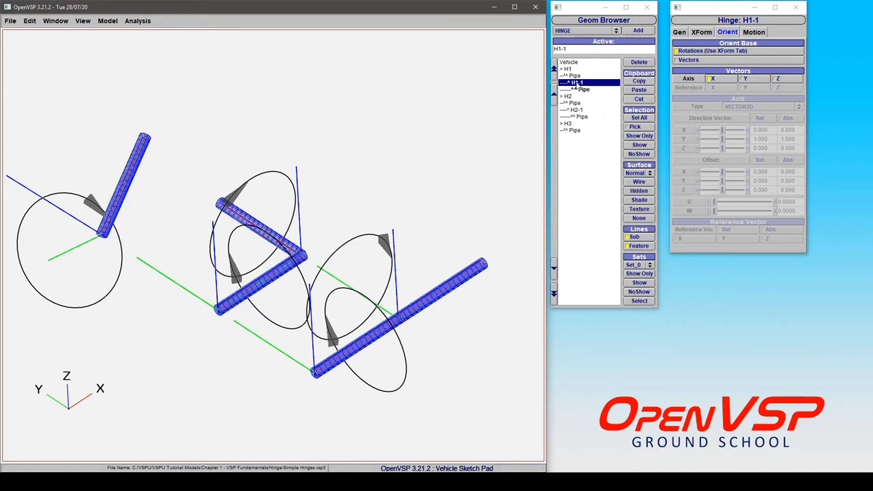
Step: Select hinge H1-1 and rotate its attached pipe to about 40 degrees in Motion
click(581, 76)
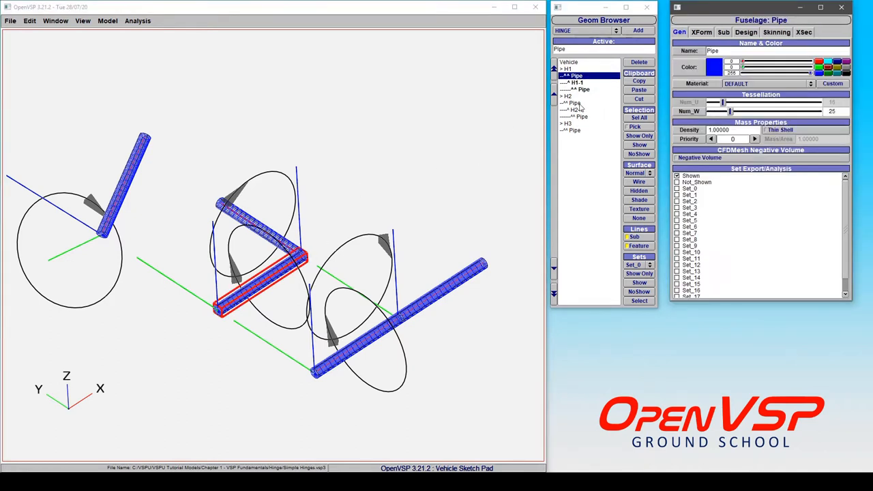
click(577, 82)
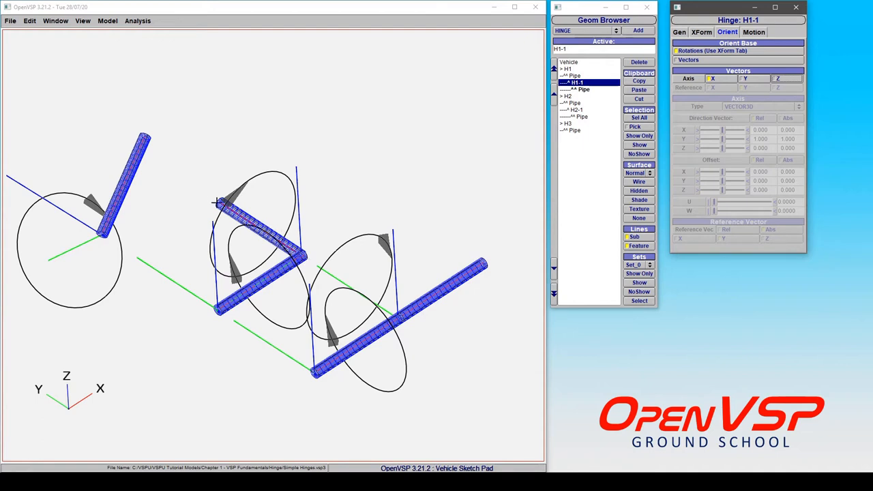
mouse_move(745, 46)
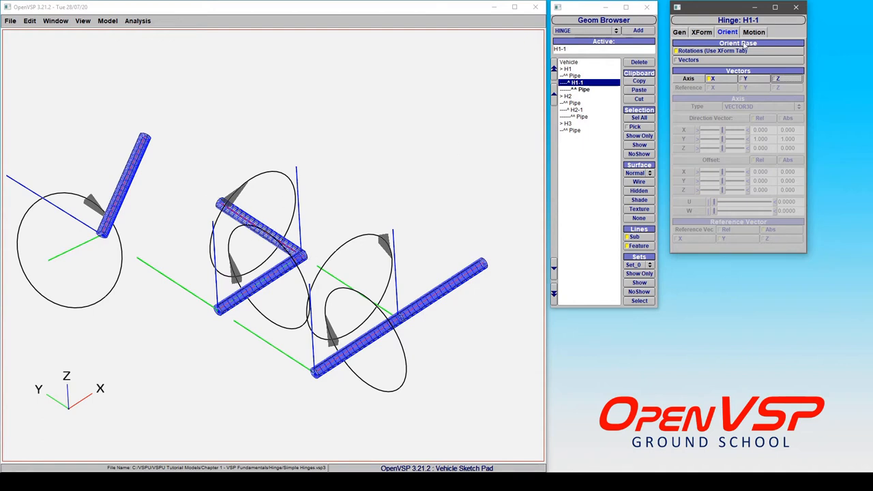
click(753, 33)
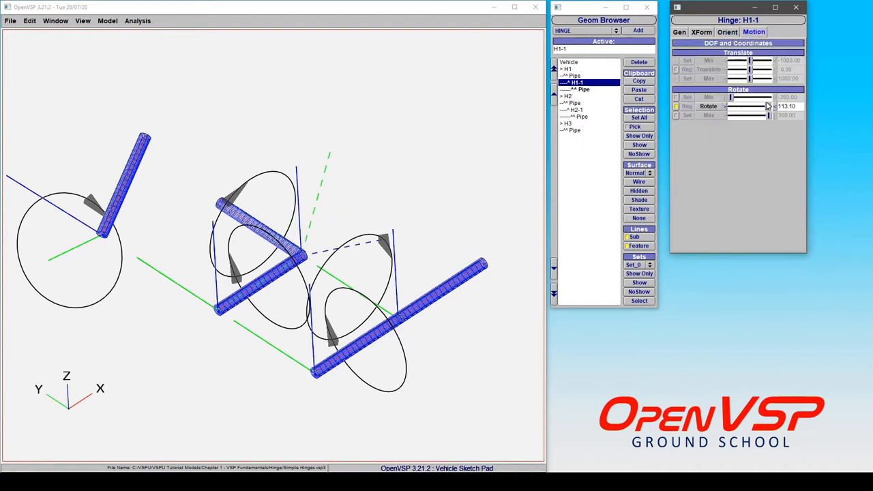
drag(767, 106, 751, 106)
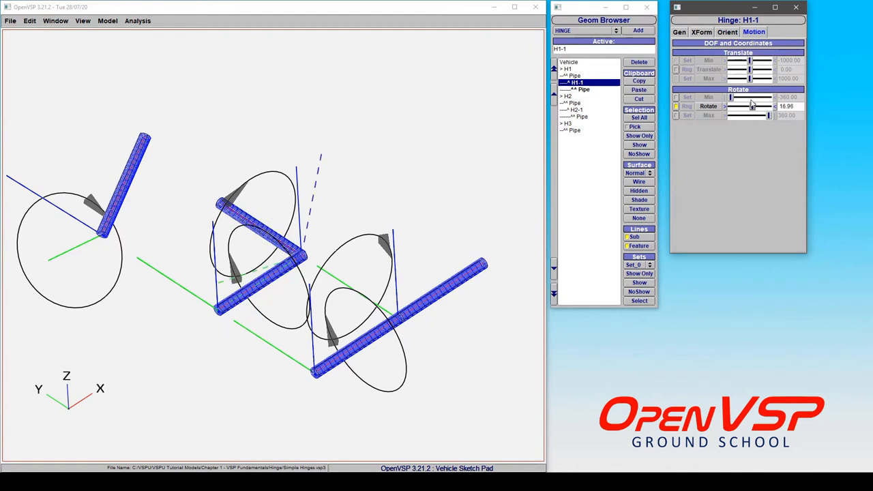
drag(737, 107, 756, 106)
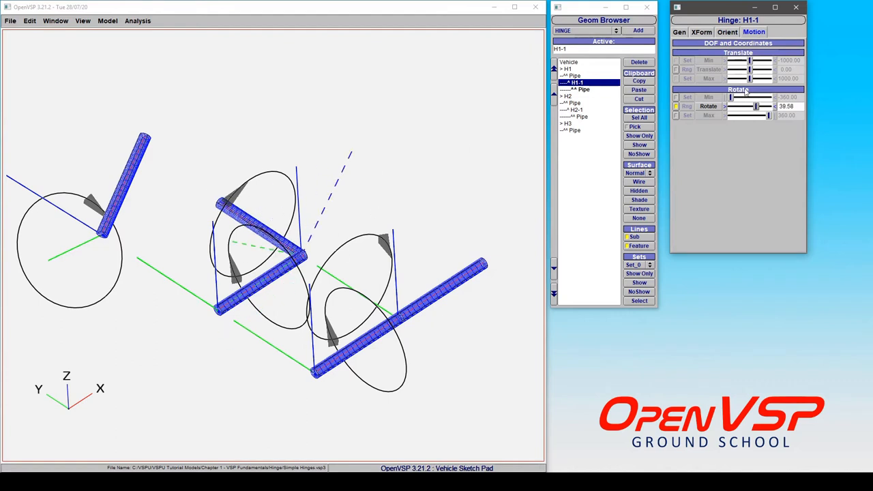
Step: Confirm X as H1-1's orient vector so the rotation runs about the X axis
click(727, 32)
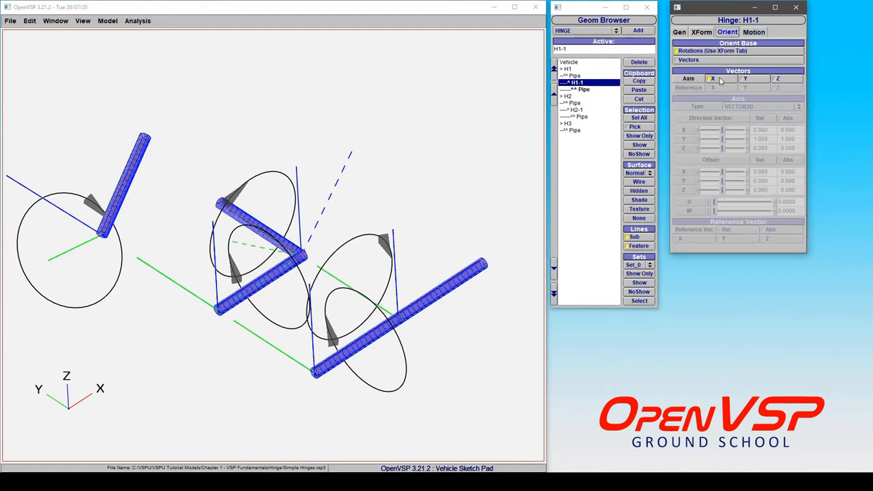
click(701, 33)
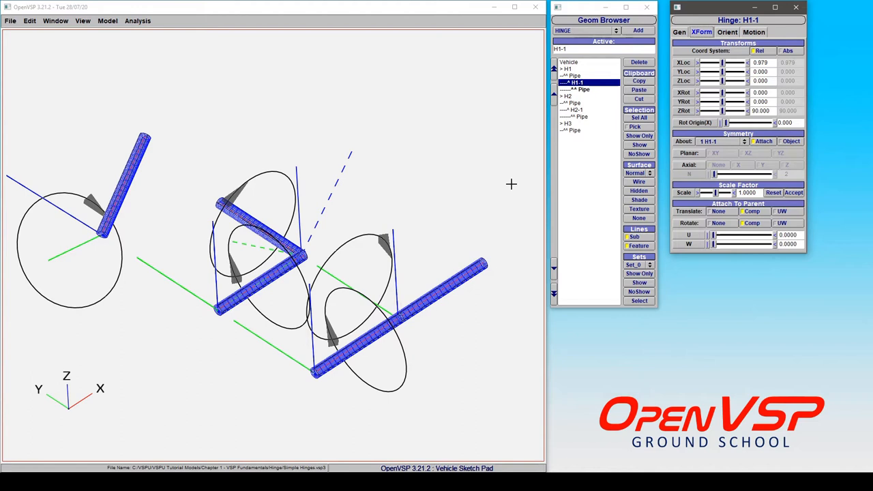
Step: Select H2-1, check its Y orient vector, swing its pipe to ~56 degrees and return to 0
click(579, 109)
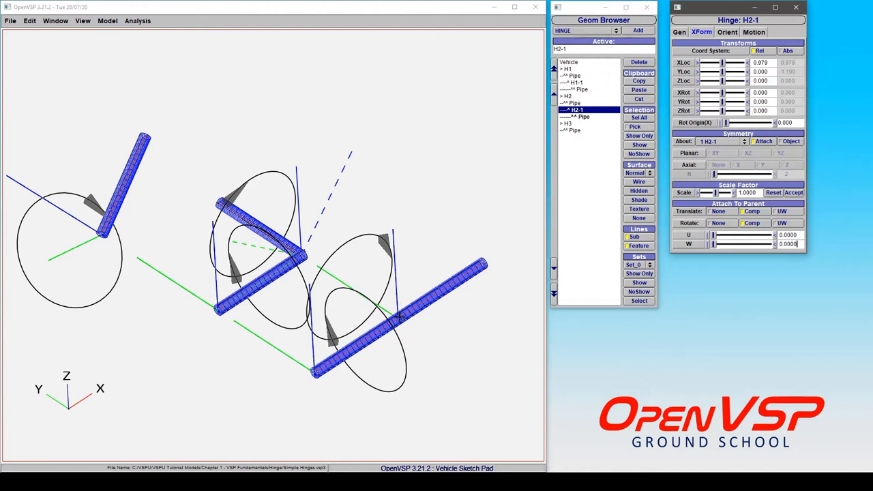
mouse_move(363, 313)
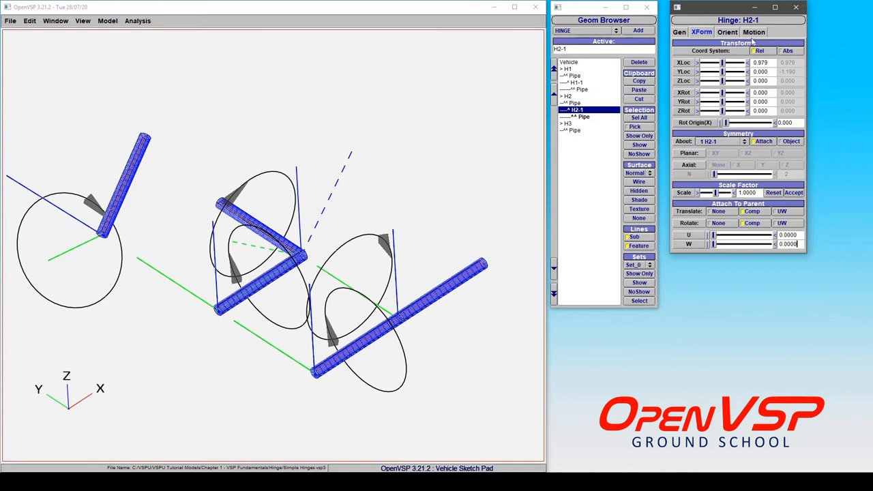
click(728, 32)
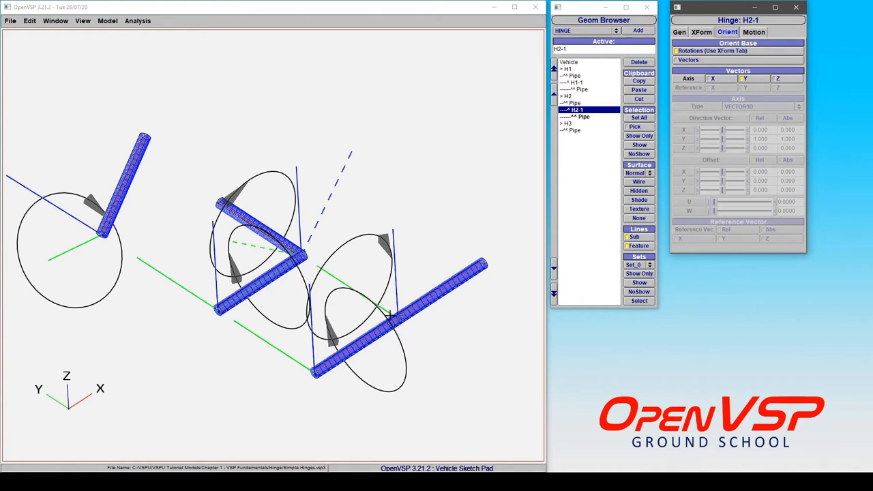
mouse_move(329, 273)
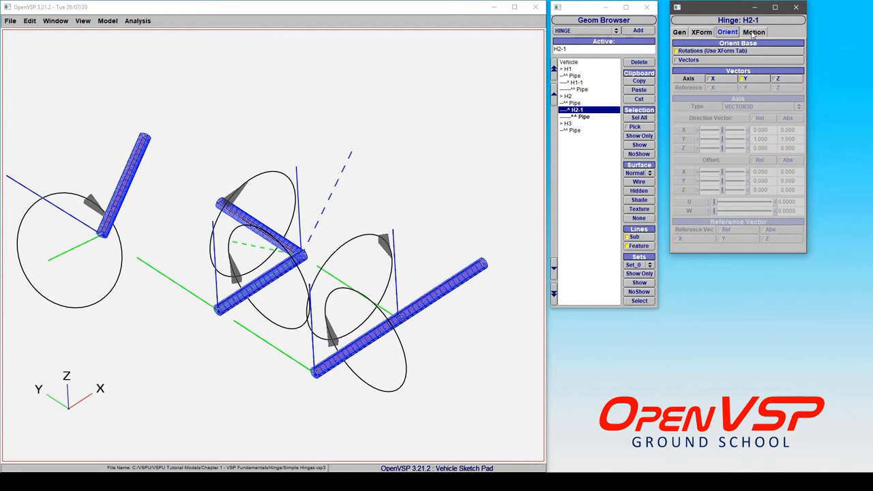
click(753, 33)
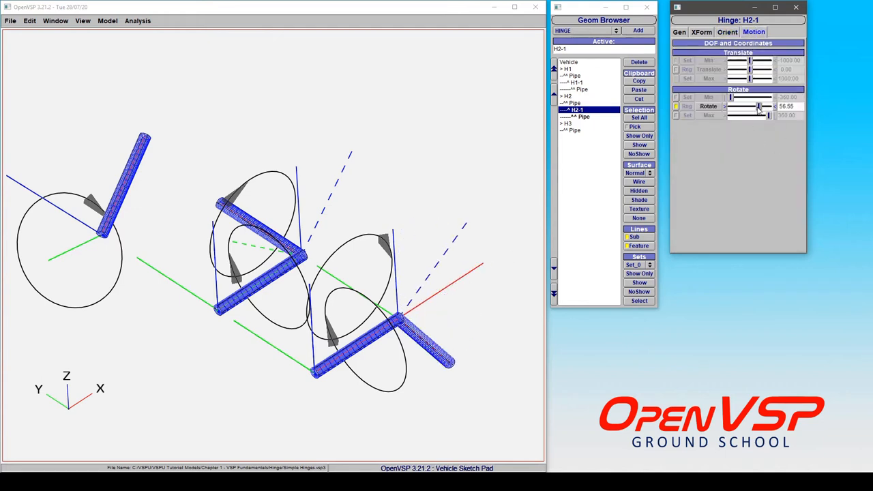
drag(762, 106, 745, 106)
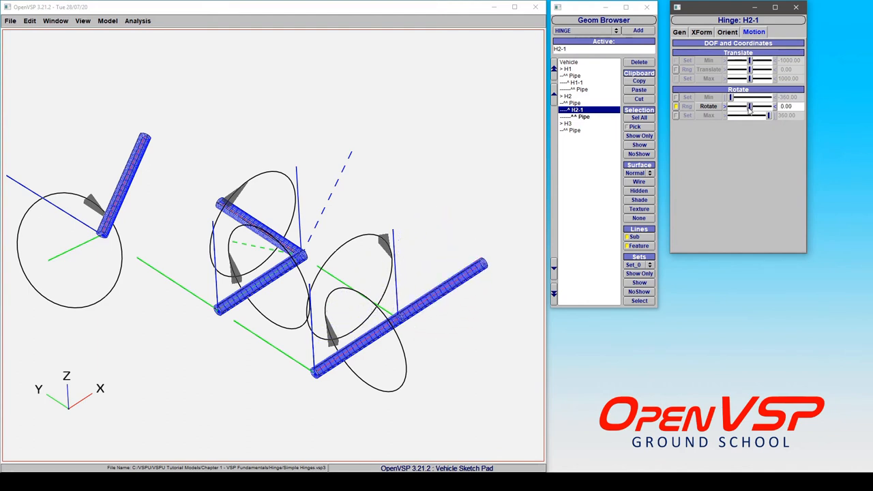
click(567, 123)
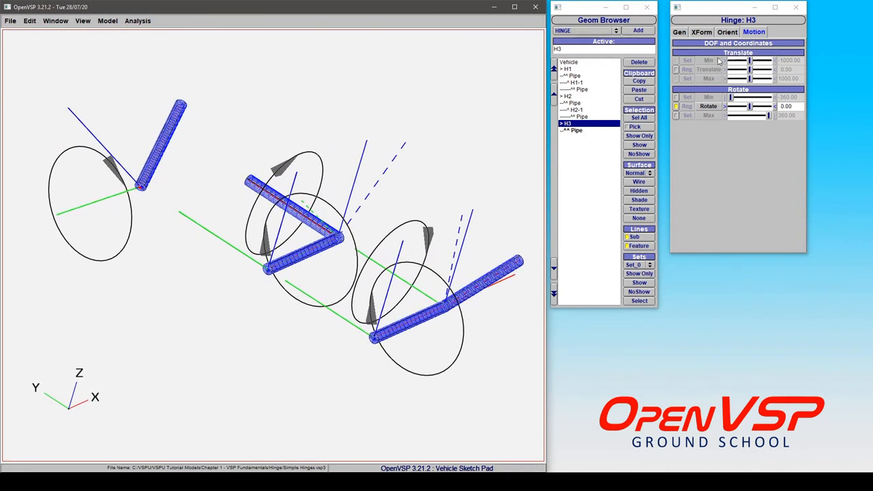
Step: Try X and Y orient vectors for hinge H3 before settling on the Z axis
click(727, 33)
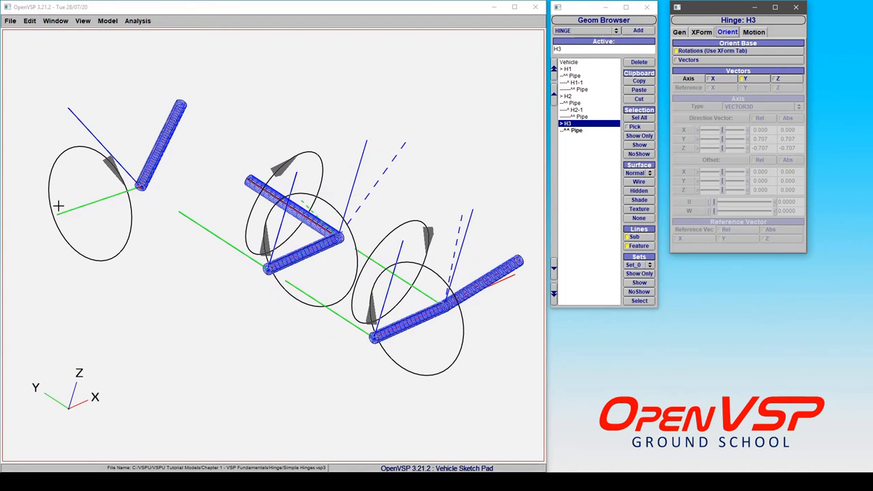
click(713, 78)
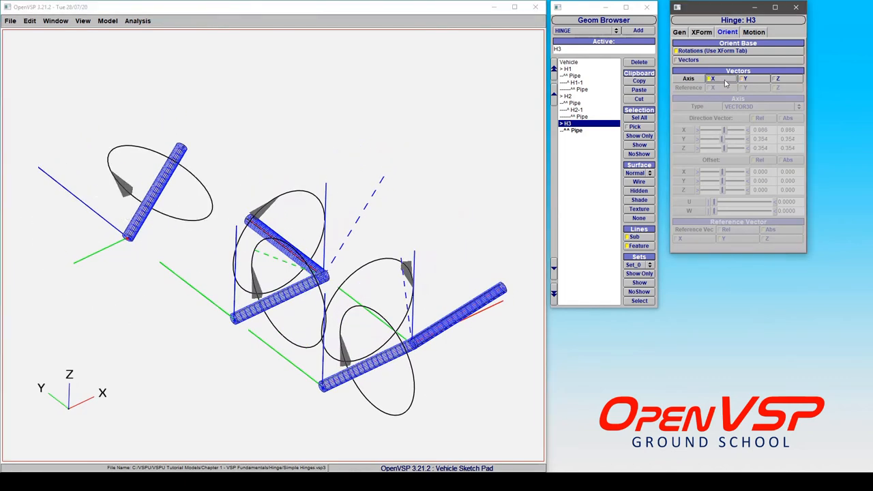
click(753, 33)
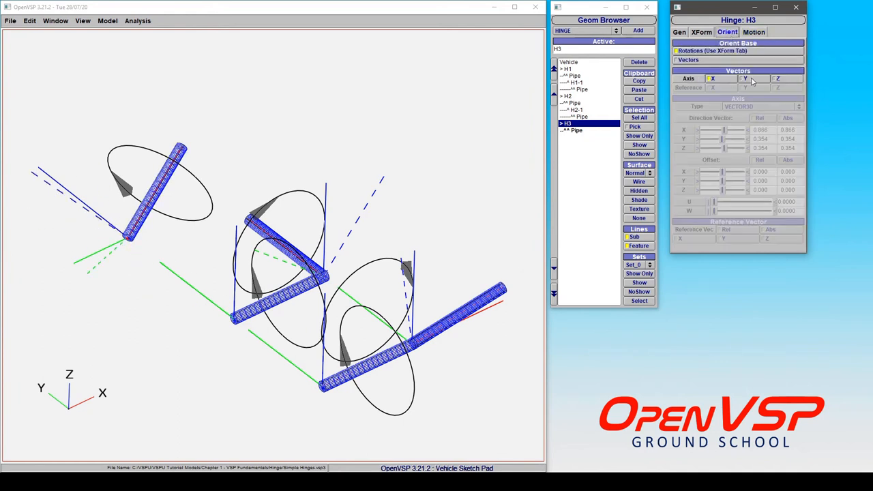
click(754, 33)
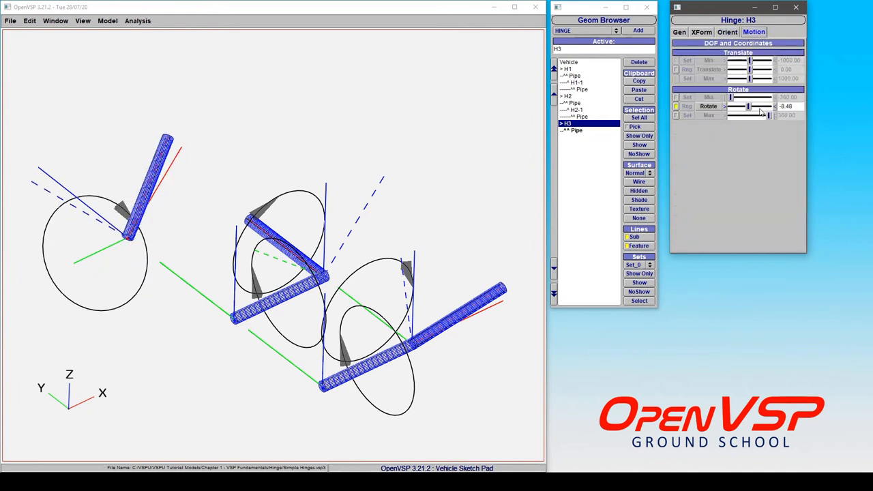
Step: Swing H3's pipe through about 66 degrees and leave it rotated to about −20 degrees
drag(749, 106, 766, 107)
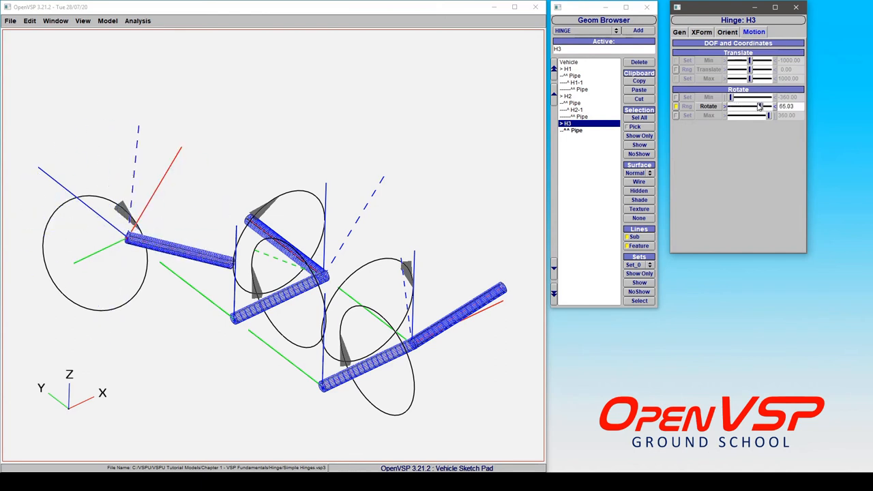
drag(761, 107, 753, 106)
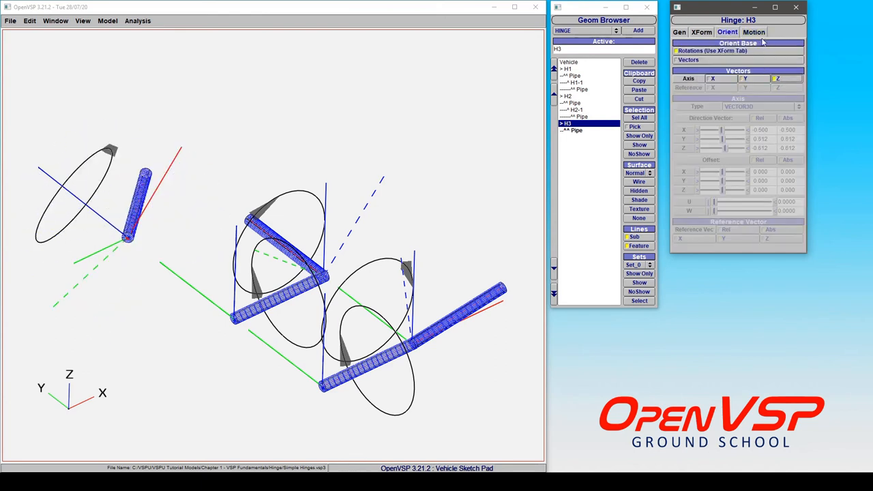
click(754, 32)
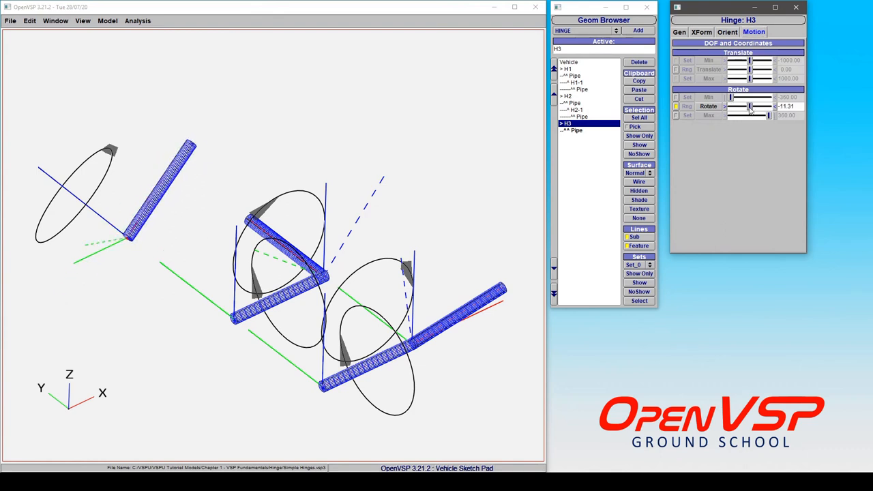
drag(750, 106, 744, 107)
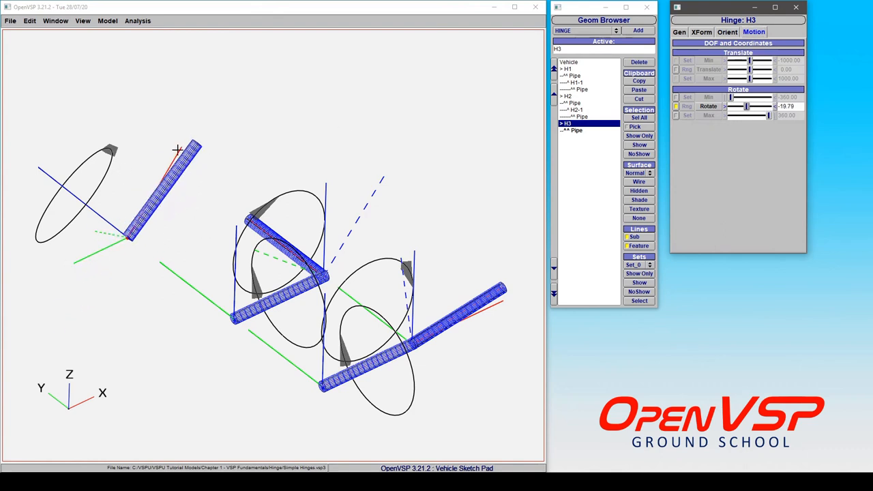
mouse_move(179, 198)
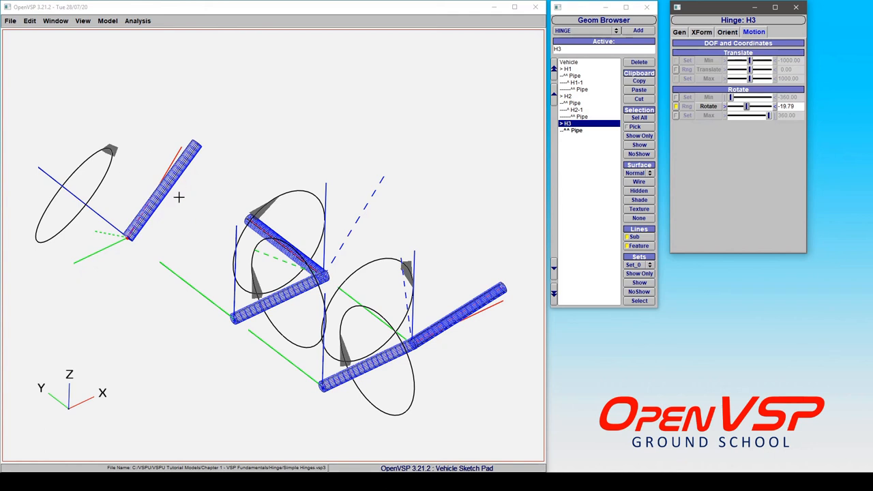
mouse_move(83, 166)
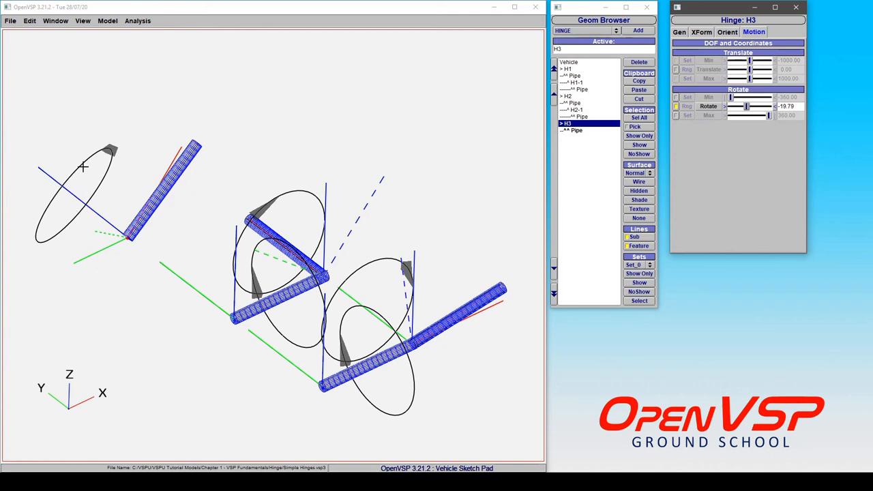
mouse_move(137, 235)
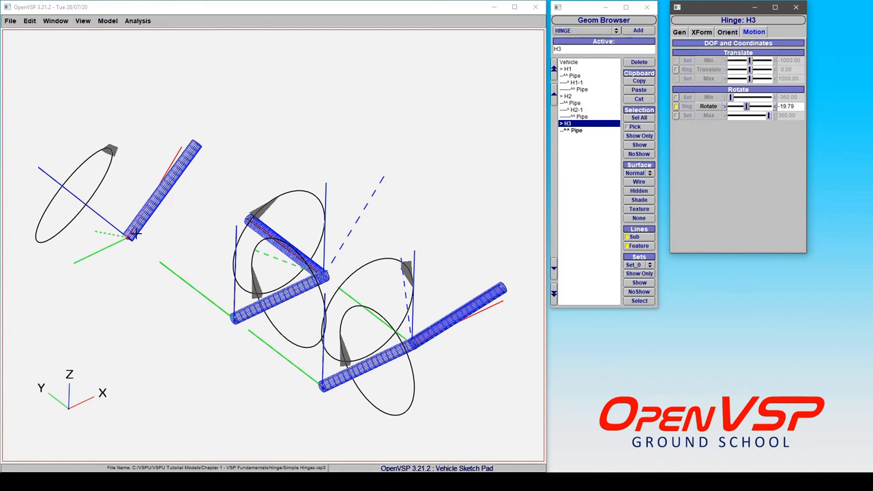